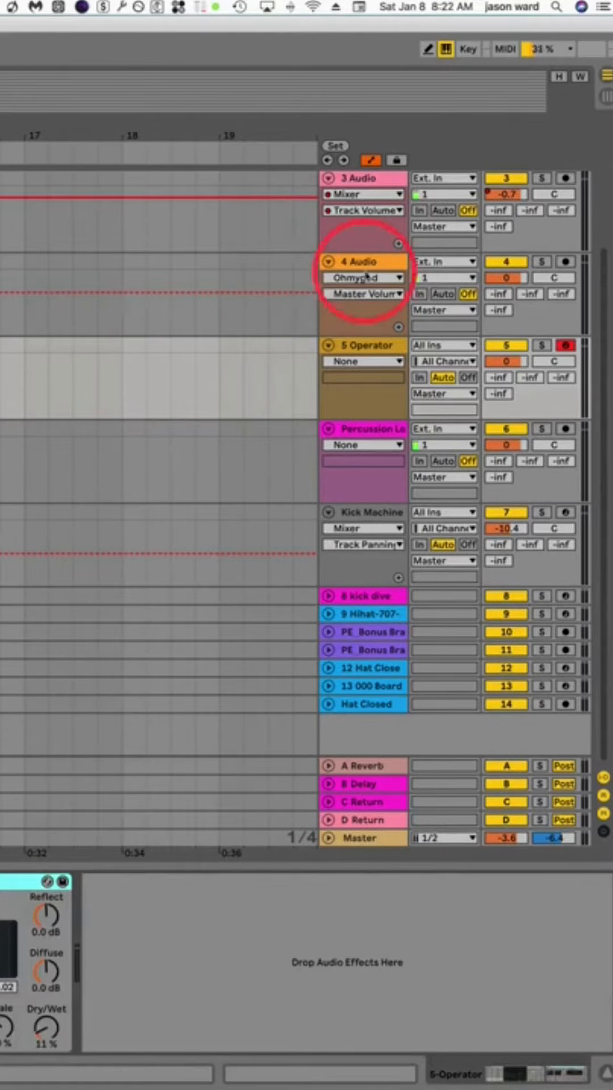
- Select the 4 Audio track in the mixer as the target track
click(357, 261)
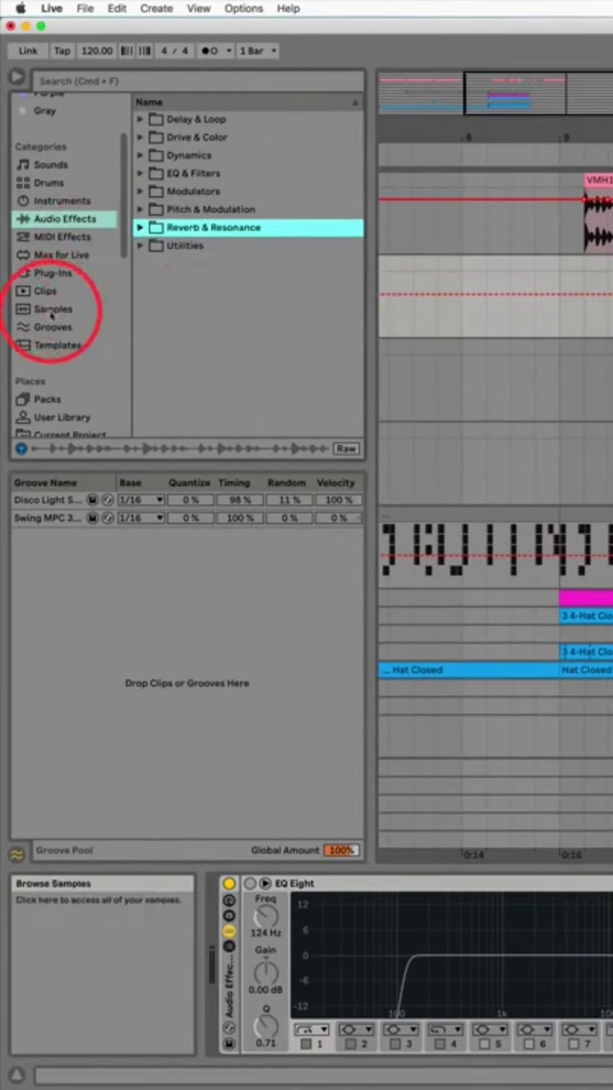
- Open the samples folder under Places in the browser sidebar
scroll(down, 3)
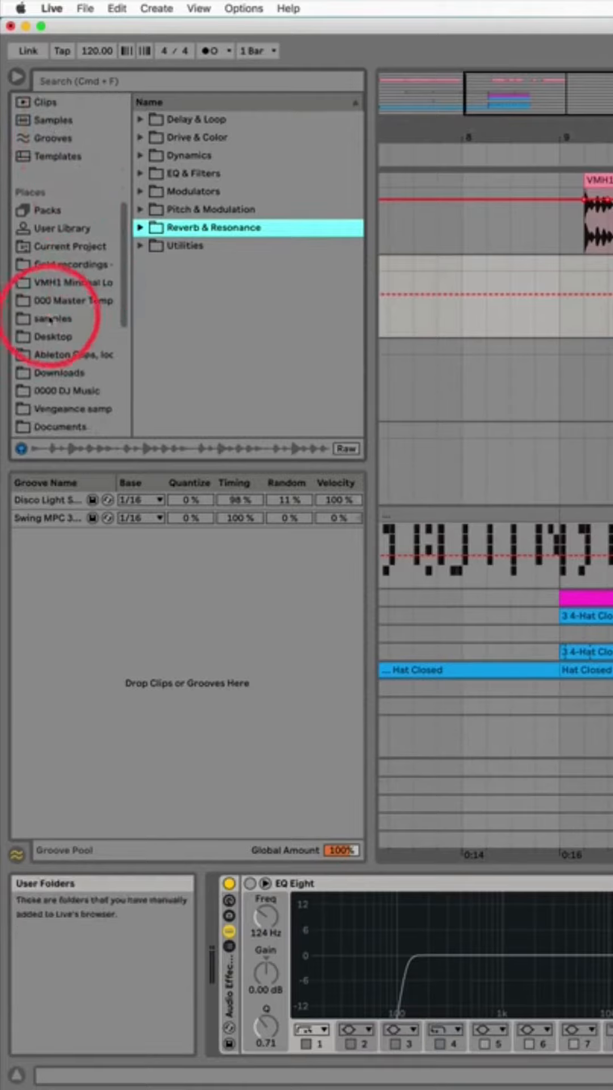
click(45, 319)
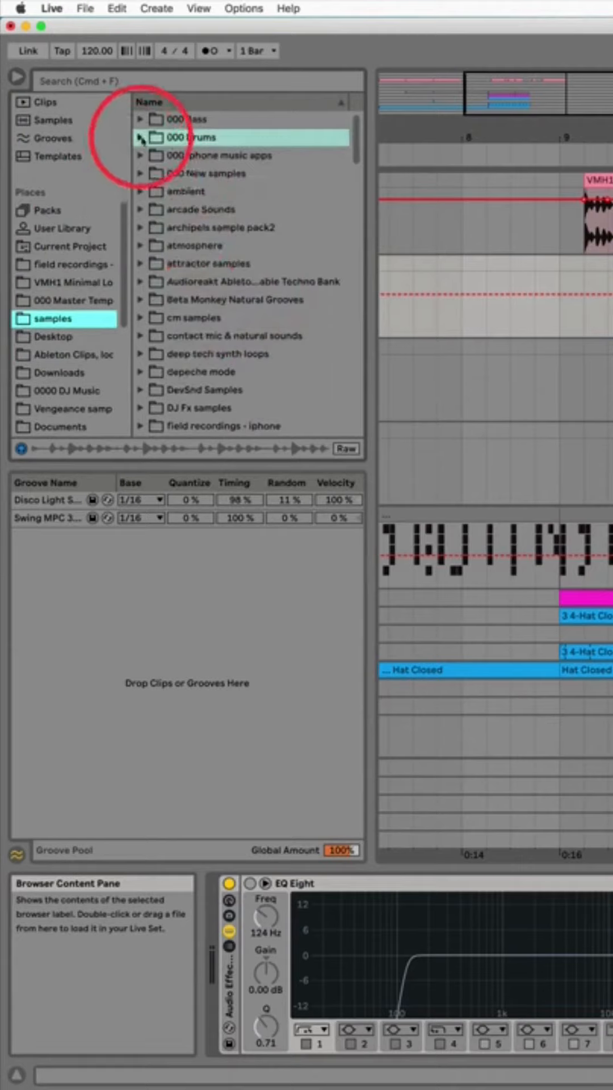
- Expand 000 Drums, 808 From Mars and SP-1200 bass drum folders, and toggle sample preview
click(140, 137)
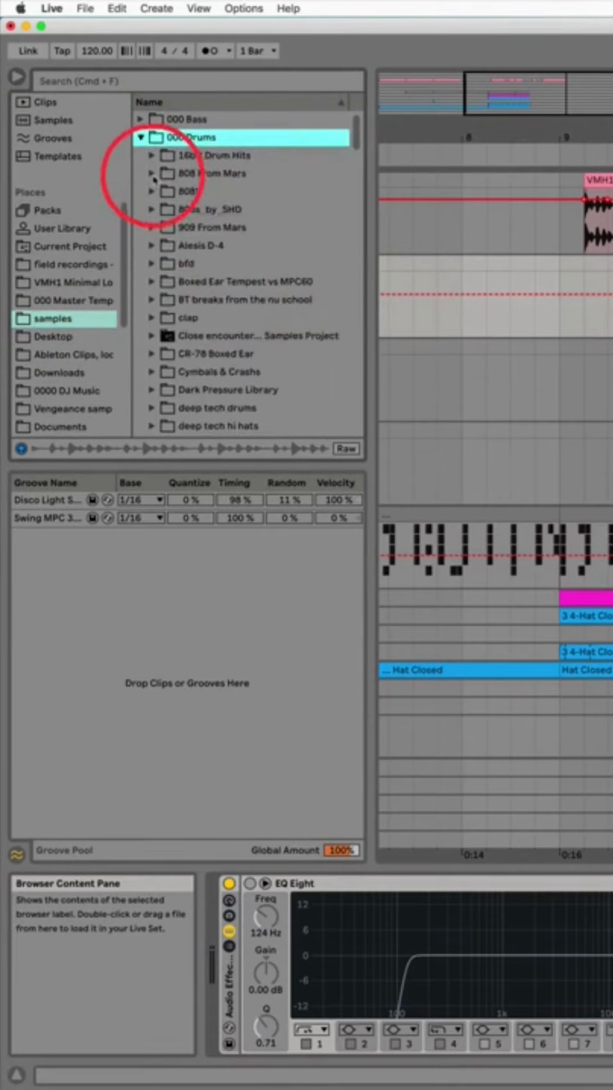
click(152, 173)
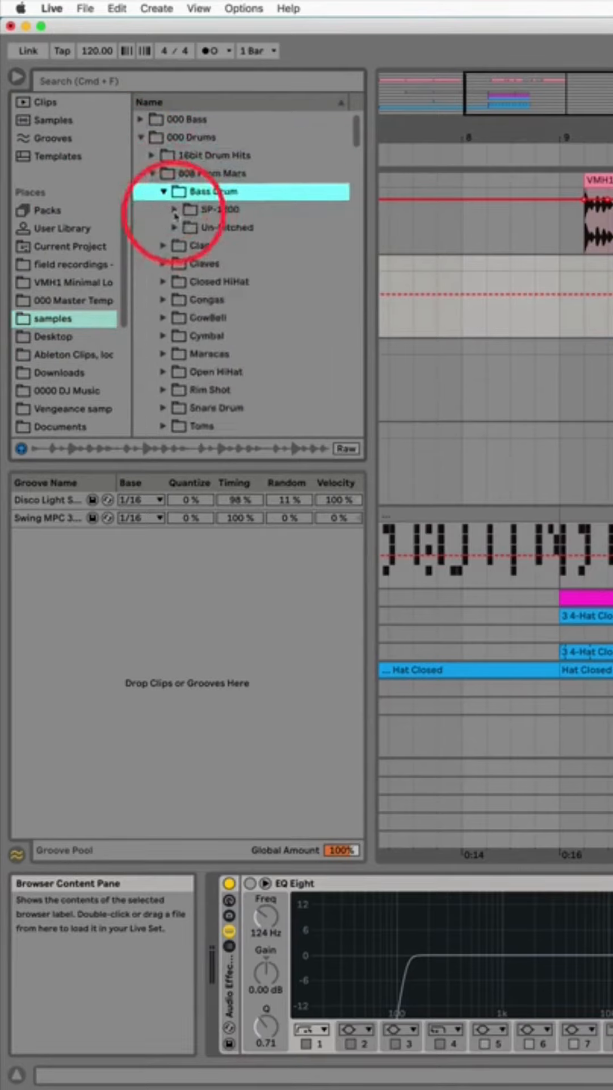
click(175, 210)
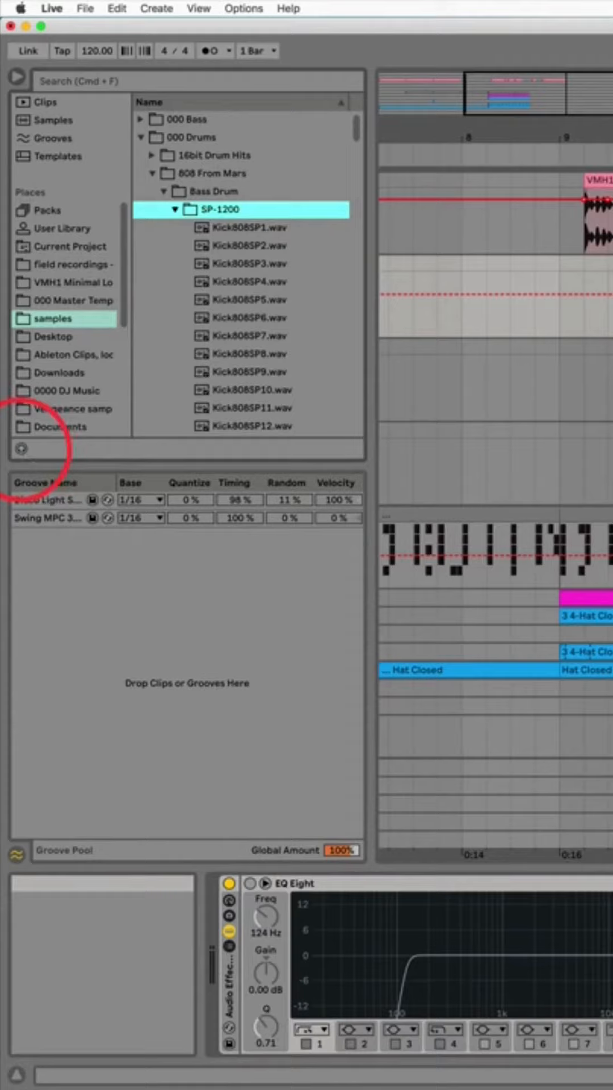
click(241, 245)
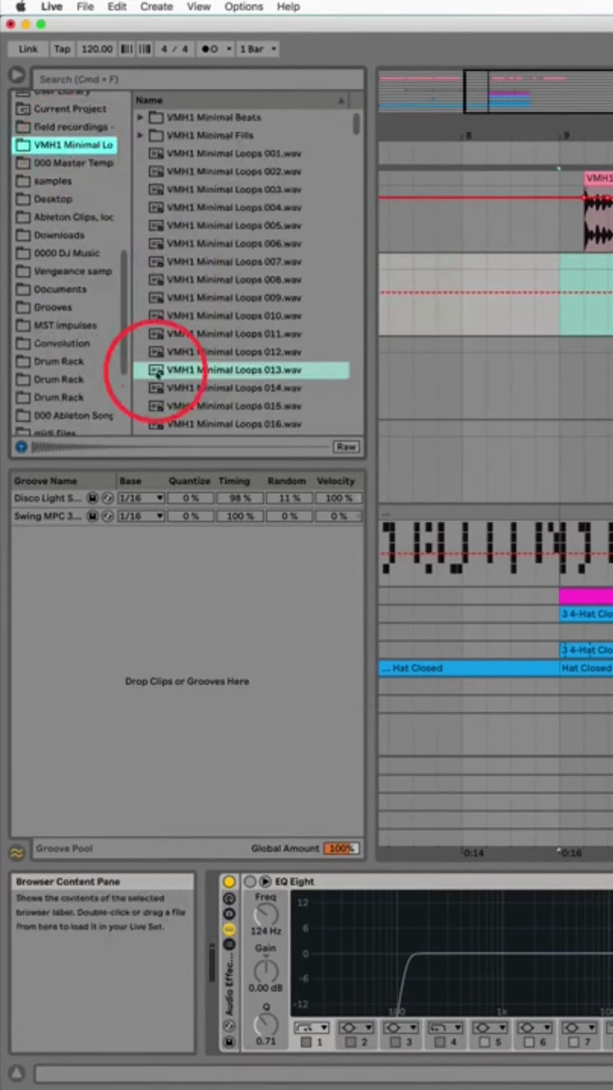
- Preview VMH1 Minimal Loops 013.wav from the VMH1 Minimal folder
click(231, 370)
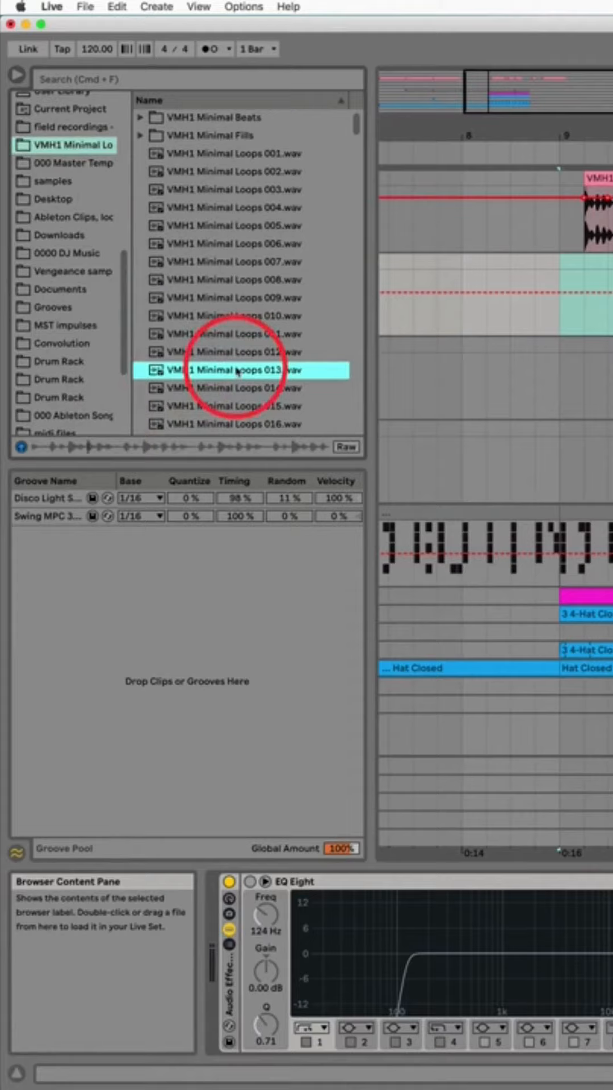